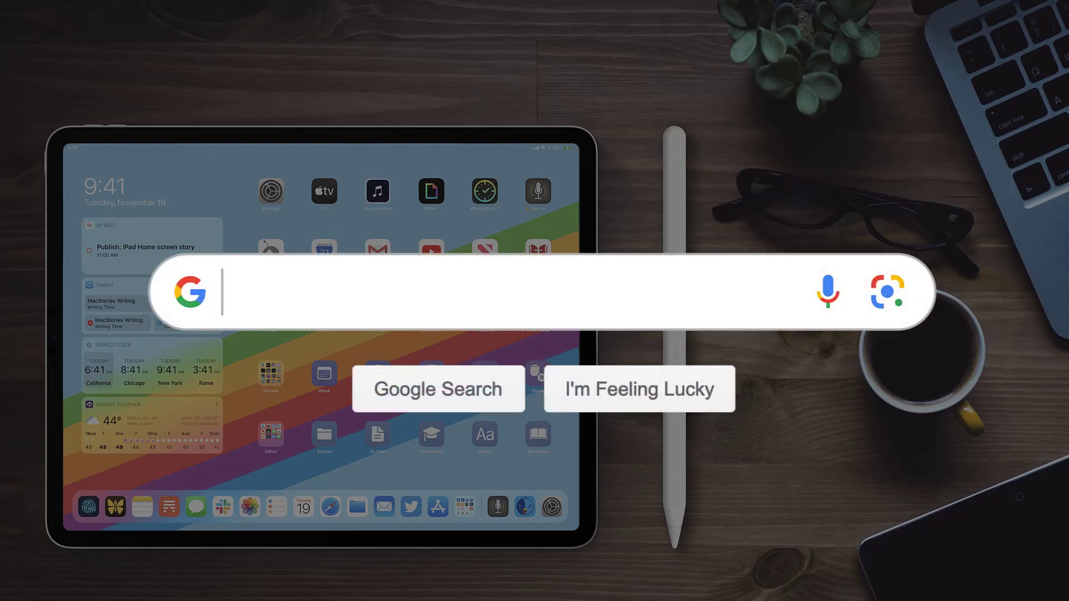
# Step: Type 'How to Uninstall All 4 App' as a title, then bring up the General settings page
pyautogui.write('How to Uninstall A')
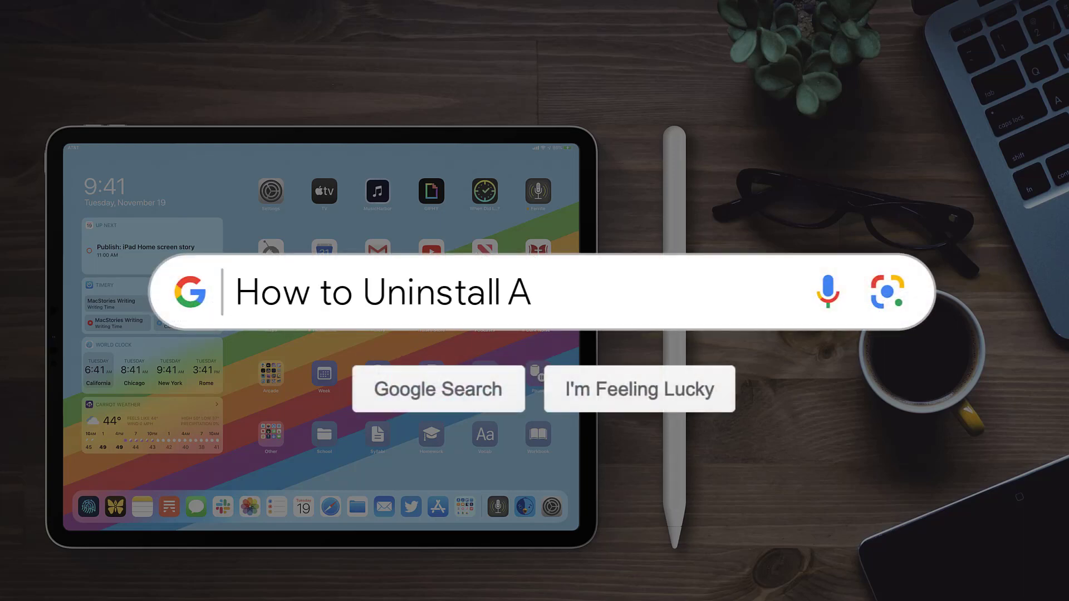
pyautogui.write('ll 4 App')
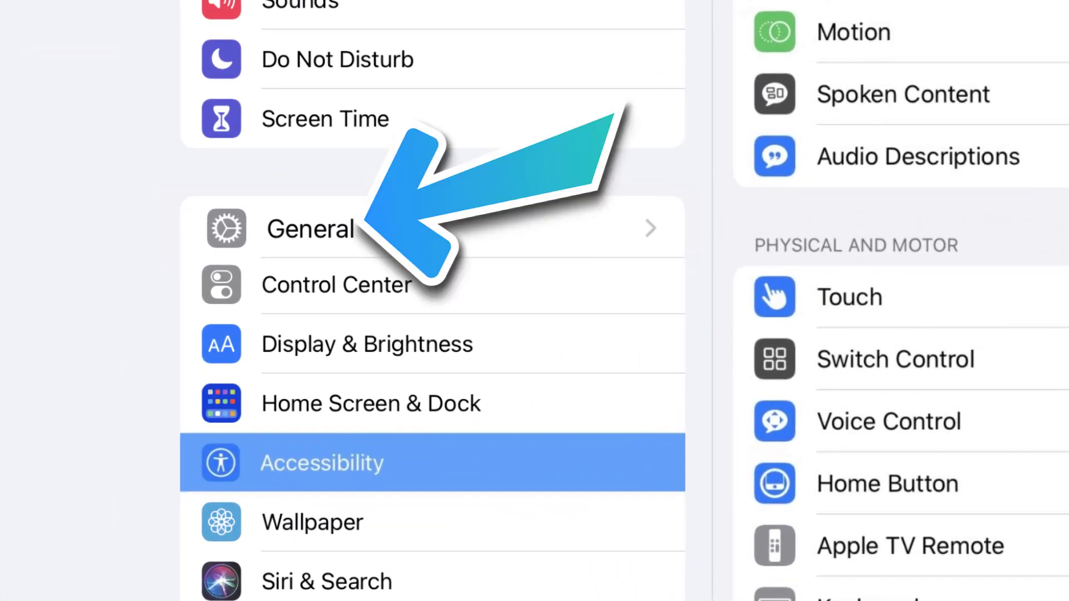
pyautogui.click(309, 228)
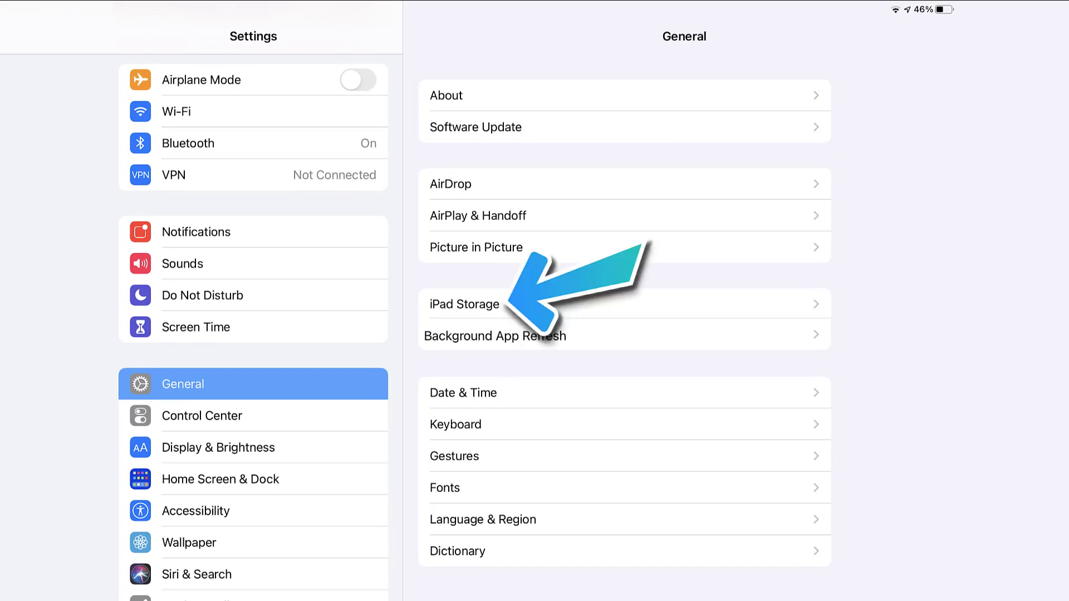
# Step: Open iPad Storage and select the All 4 app's storage details
pyautogui.click(465, 304)
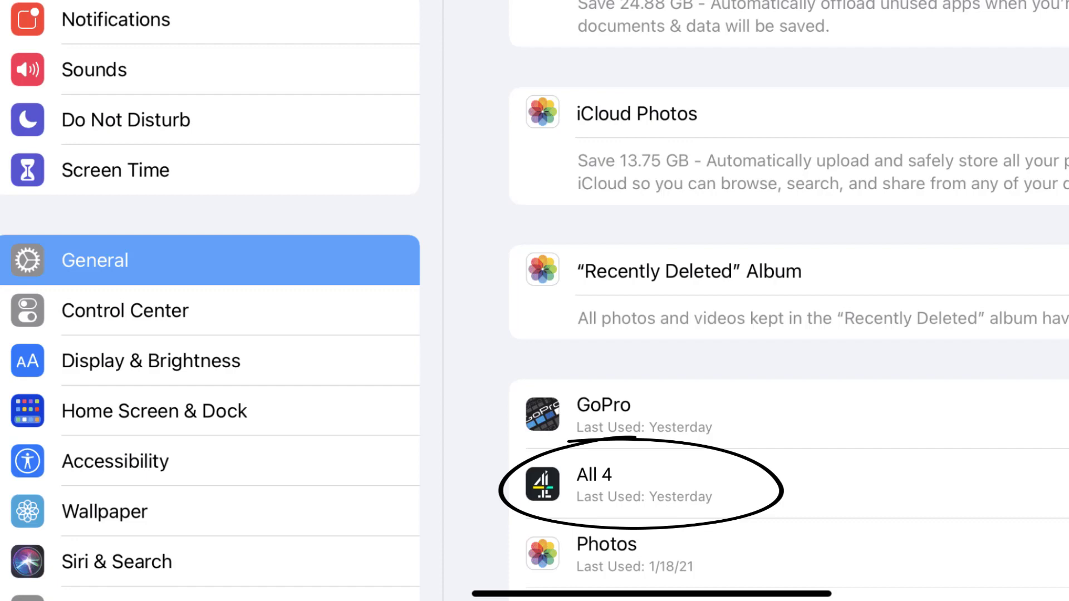
pyautogui.click(593, 482)
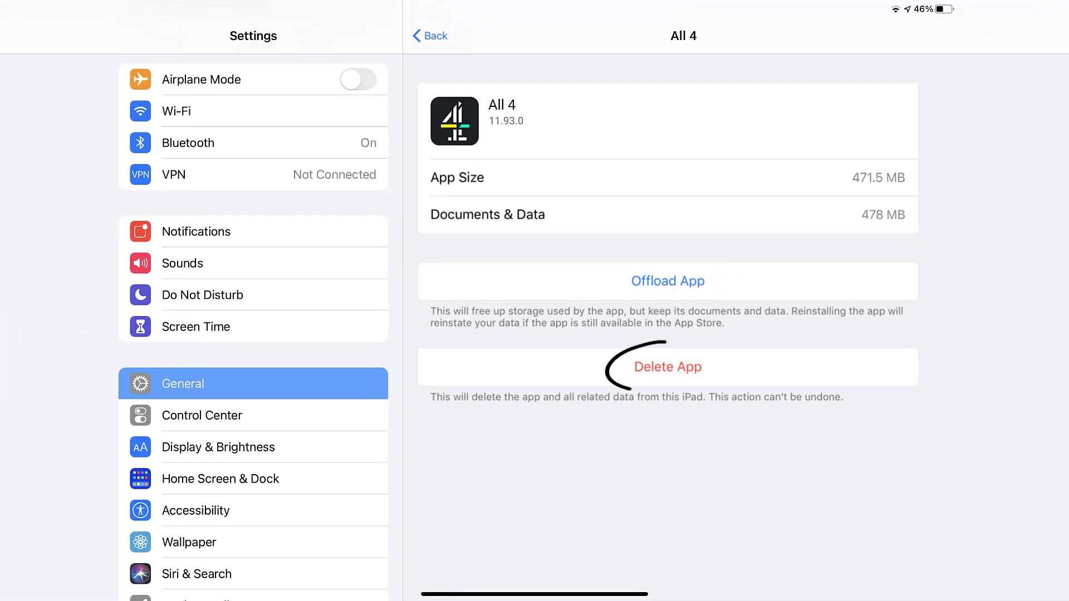
# Step: Delete the All 4 app, confirm the deletion, and return to the iPad Storage list
pyautogui.click(668, 367)
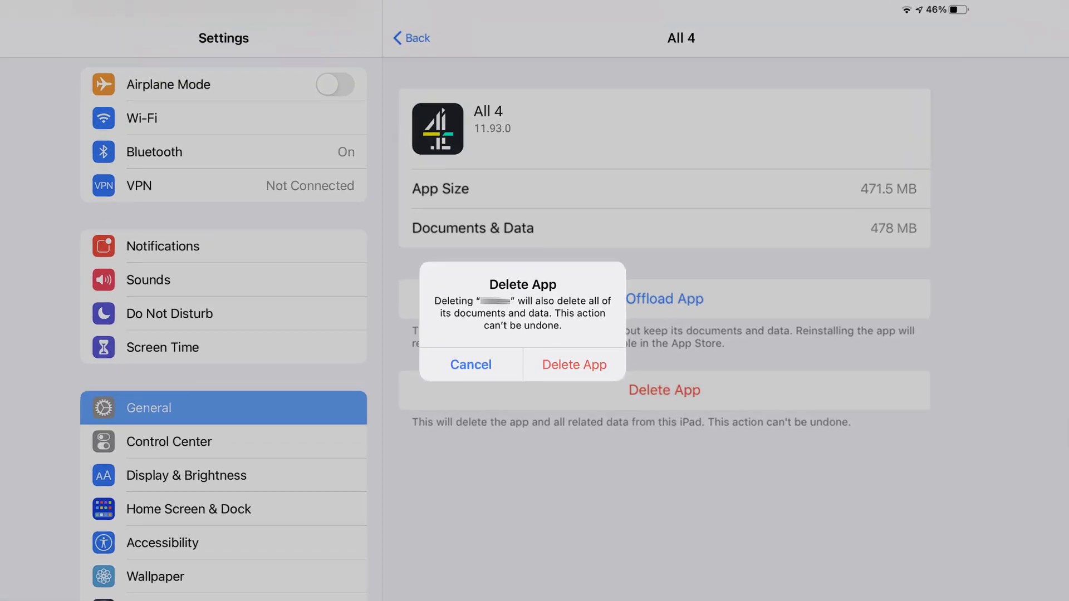
pyautogui.click(573, 364)
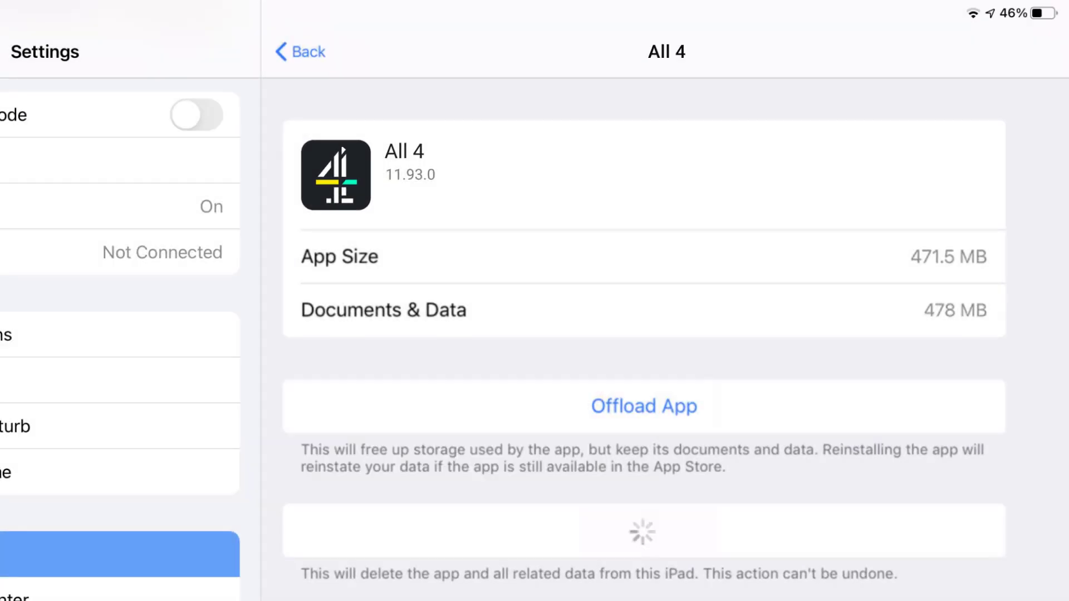
pyautogui.click(299, 52)
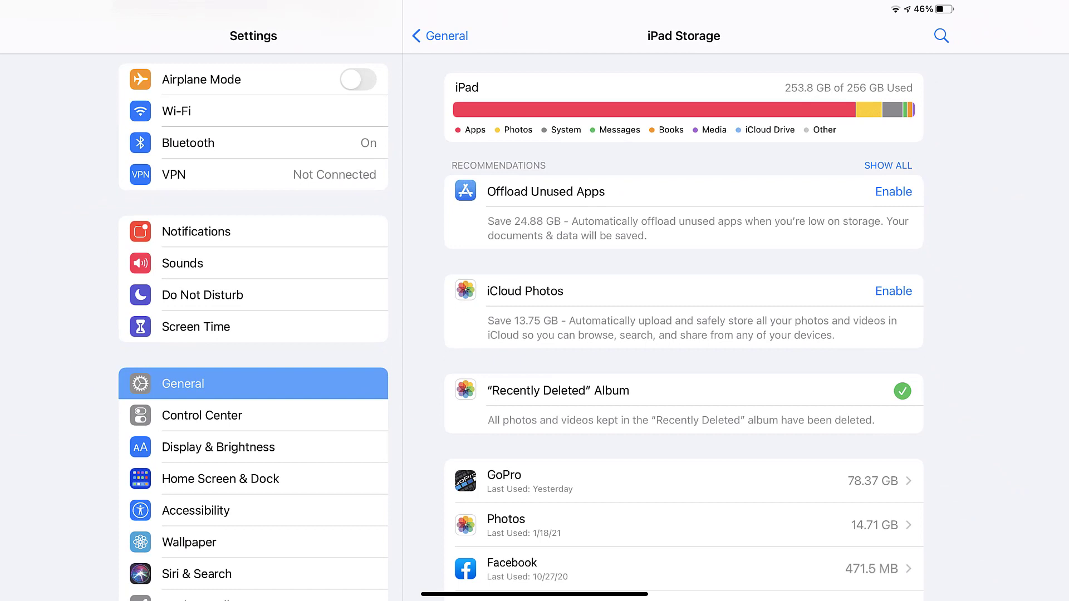